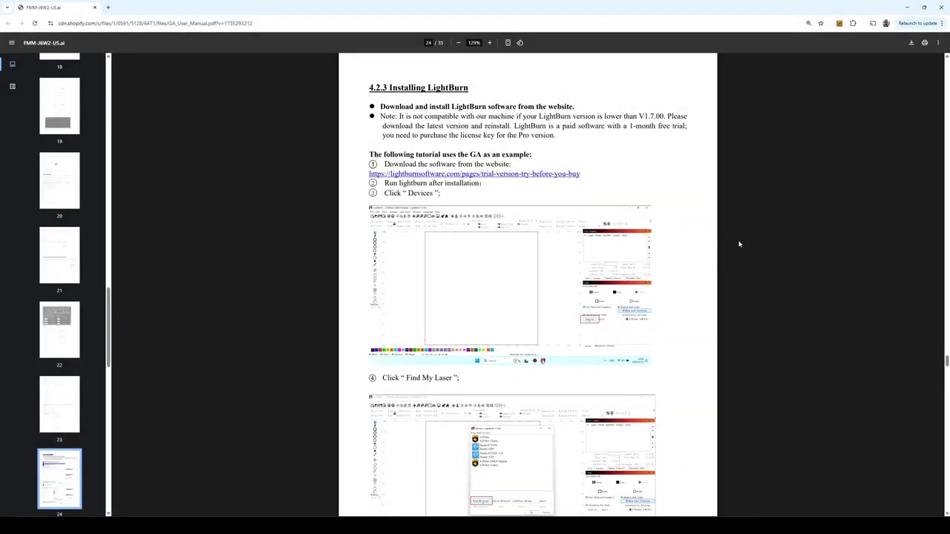
Step: Scroll the PDF manual past the Find My Laser steps to the device parameters page
scroll("down", 3)
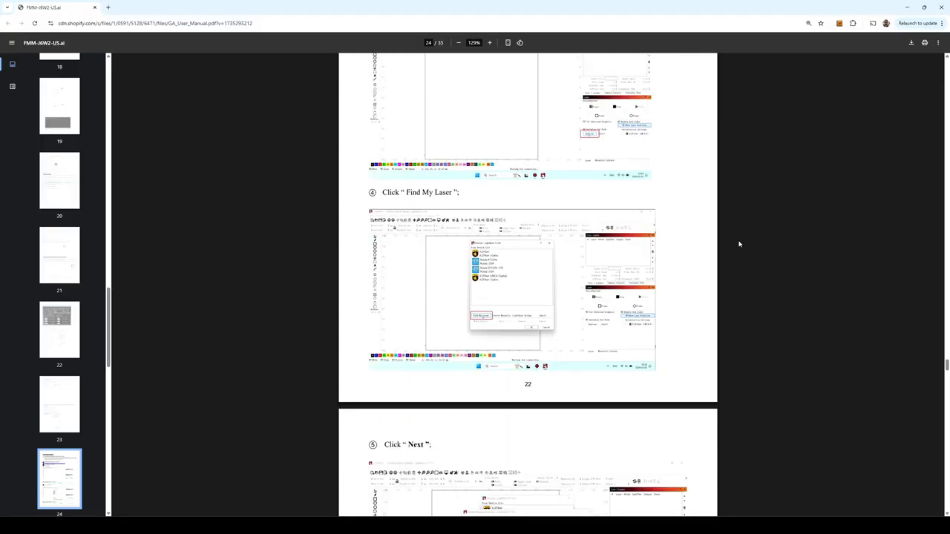
scroll("down", 3)
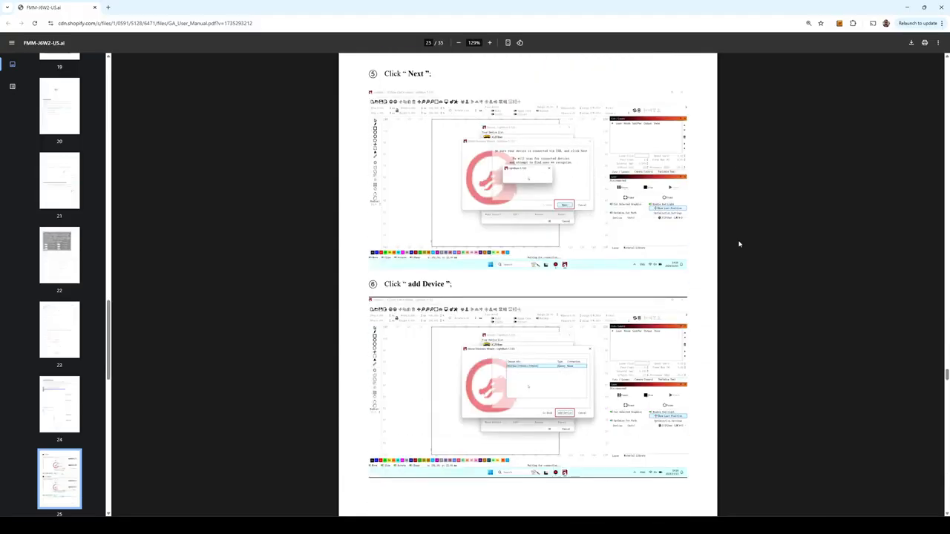
scroll("down", 3)
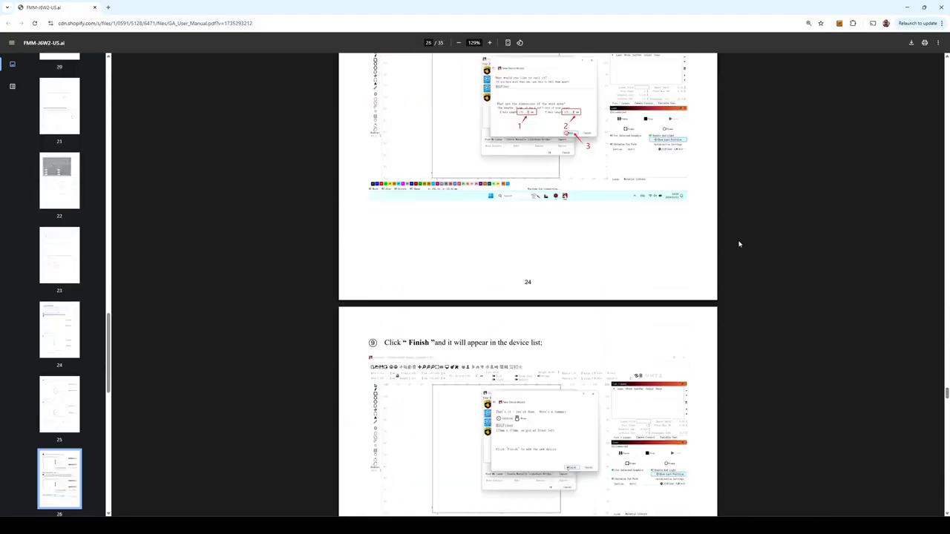
scroll("down", 3)
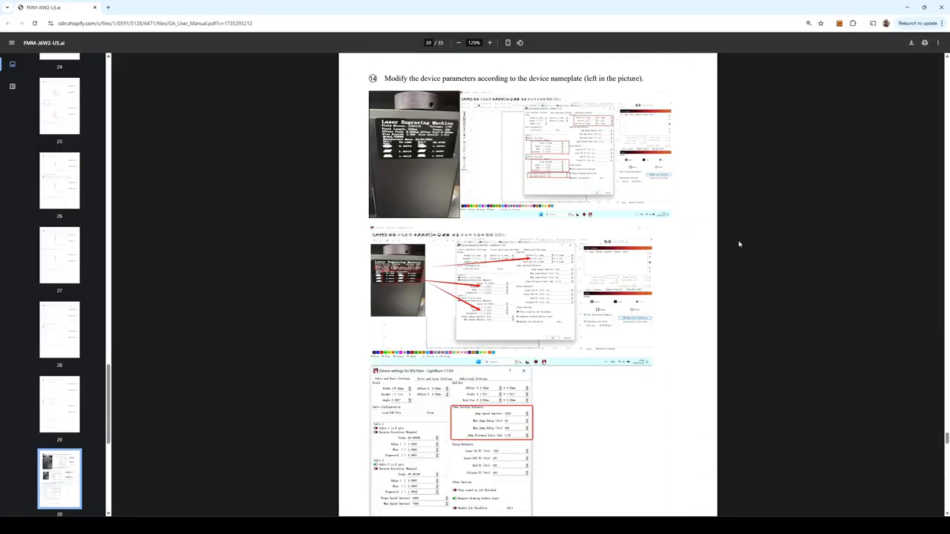
scroll("down", 3)
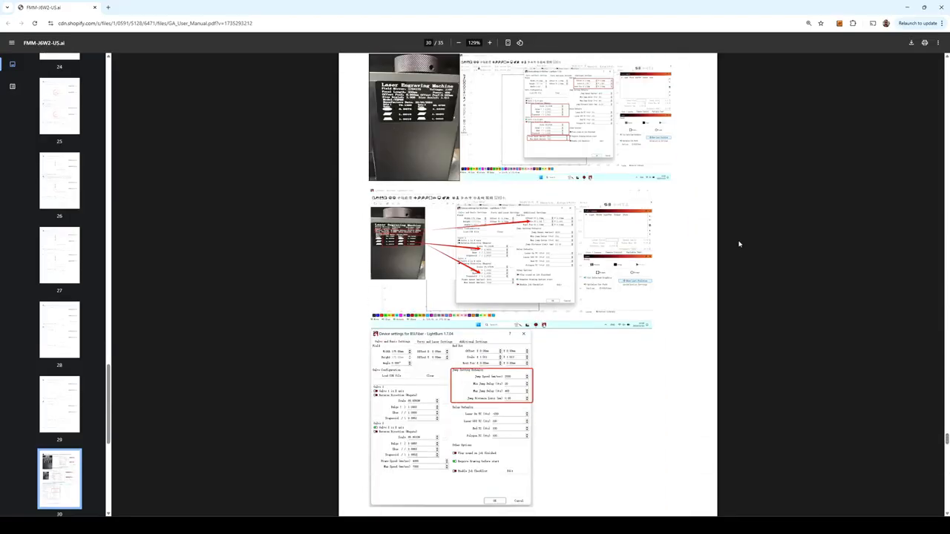
scroll("up", 3)
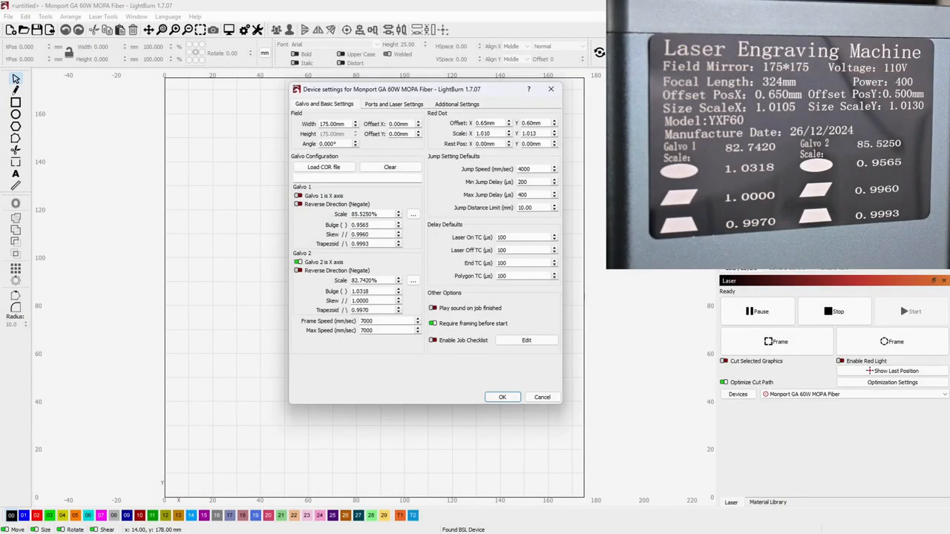
mouse_move(364, 281)
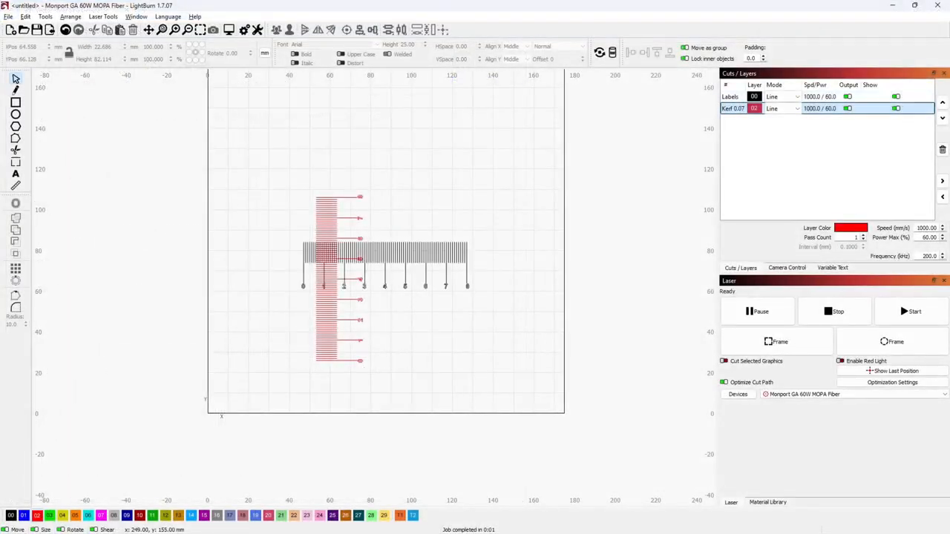
left_click(779, 341)
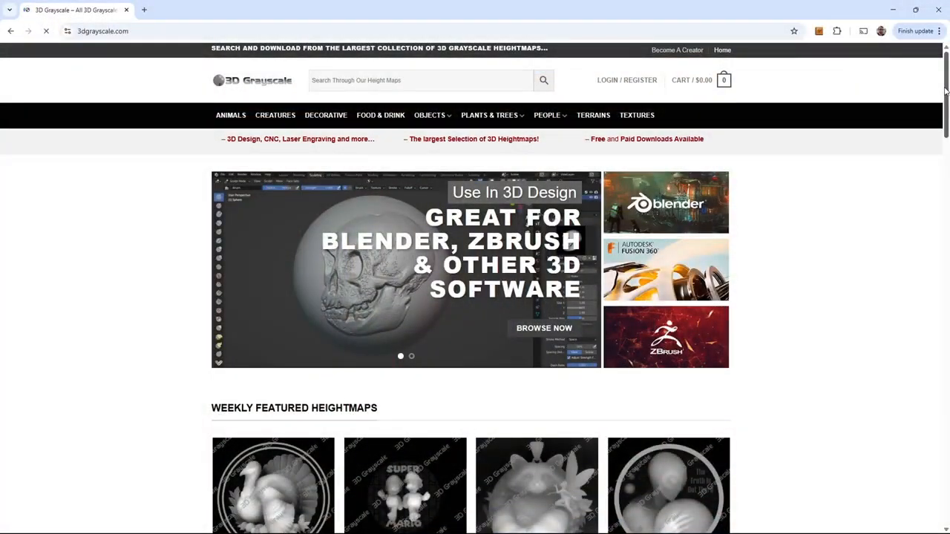
Step: Scroll down the 3dgrayscale.com home page through the featured grayscale relief images
scroll("down", 3)
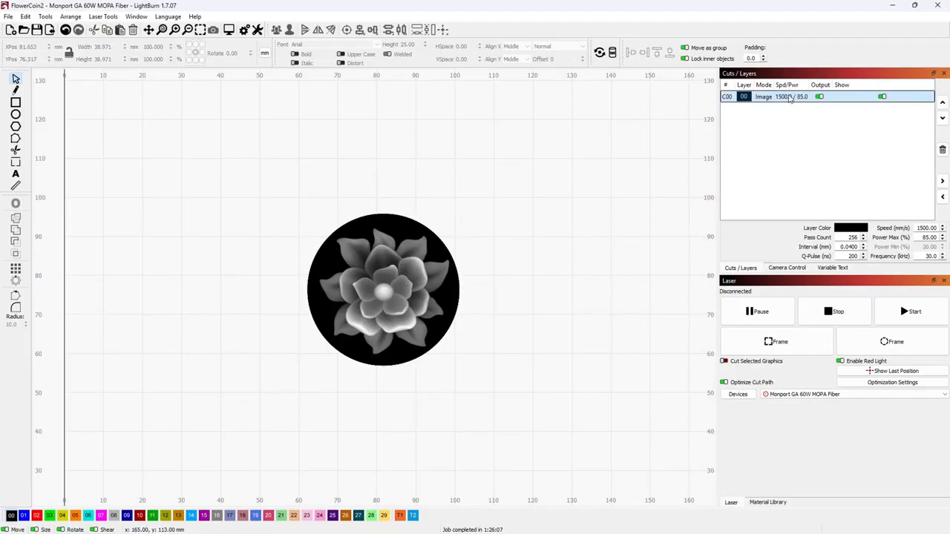
Step: Set the flower image layer's cut settings to 3D Sliced image mode
double_click(764, 97)
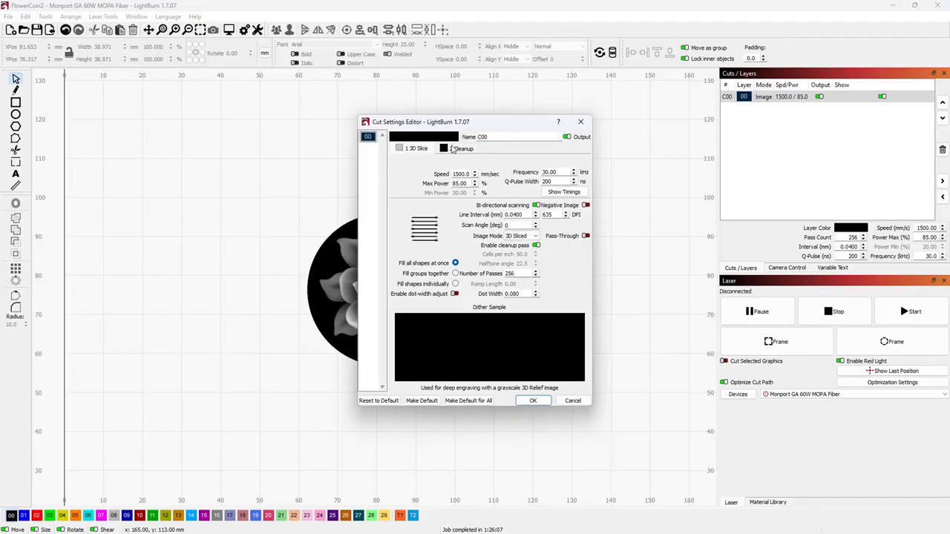
left_click(460, 148)
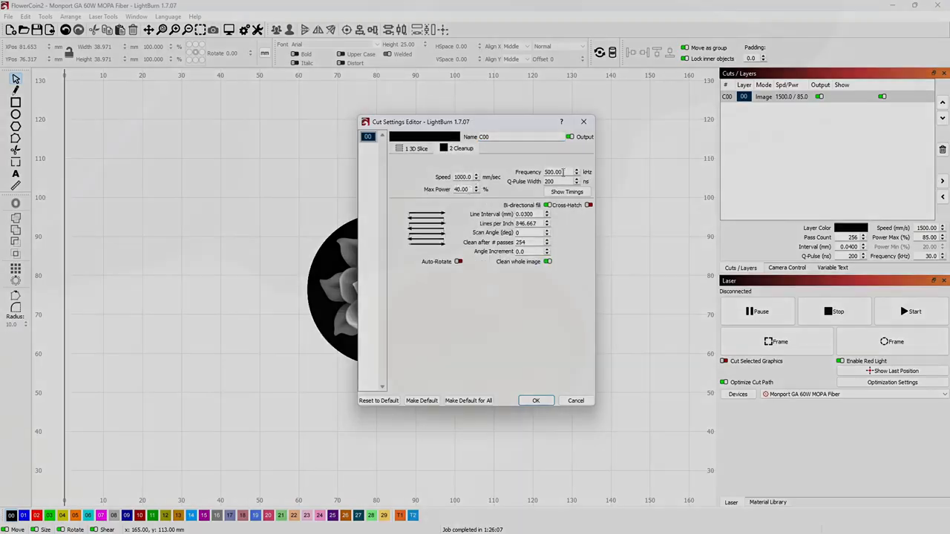